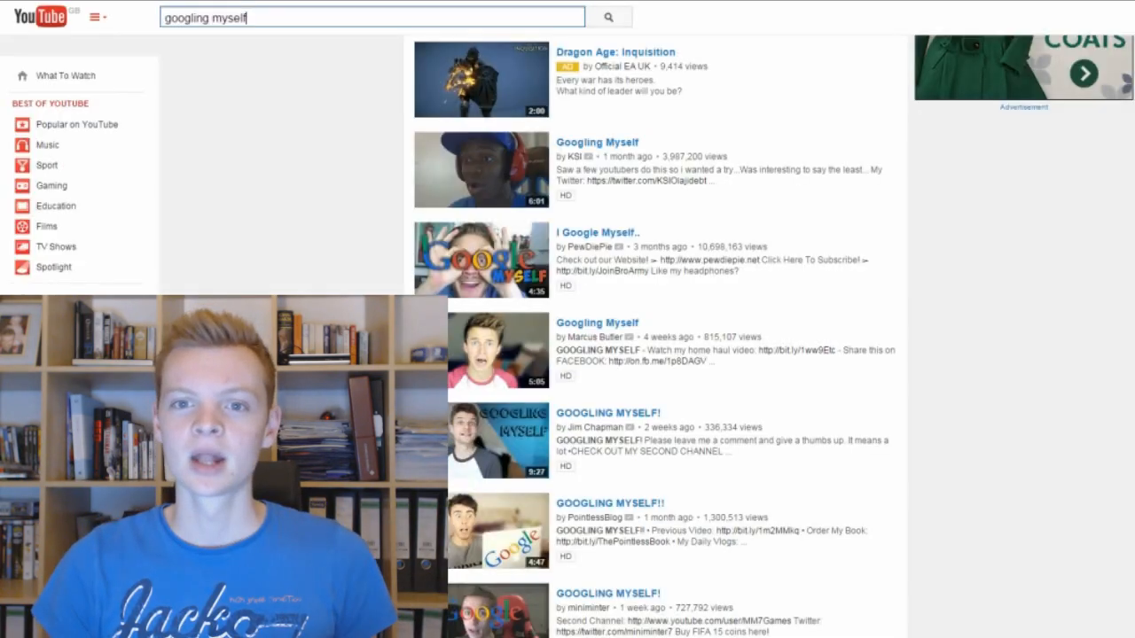
mouse_move(507, 176)
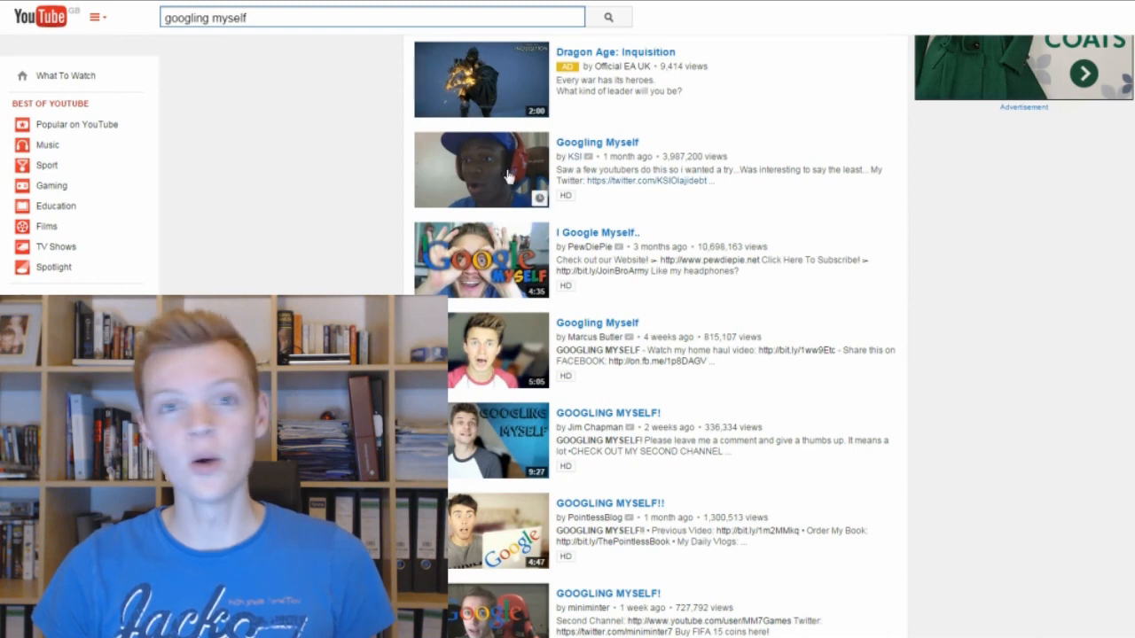
Scroll down through the YouTube page before moving over to google.co.uk.
scroll("down", 3)
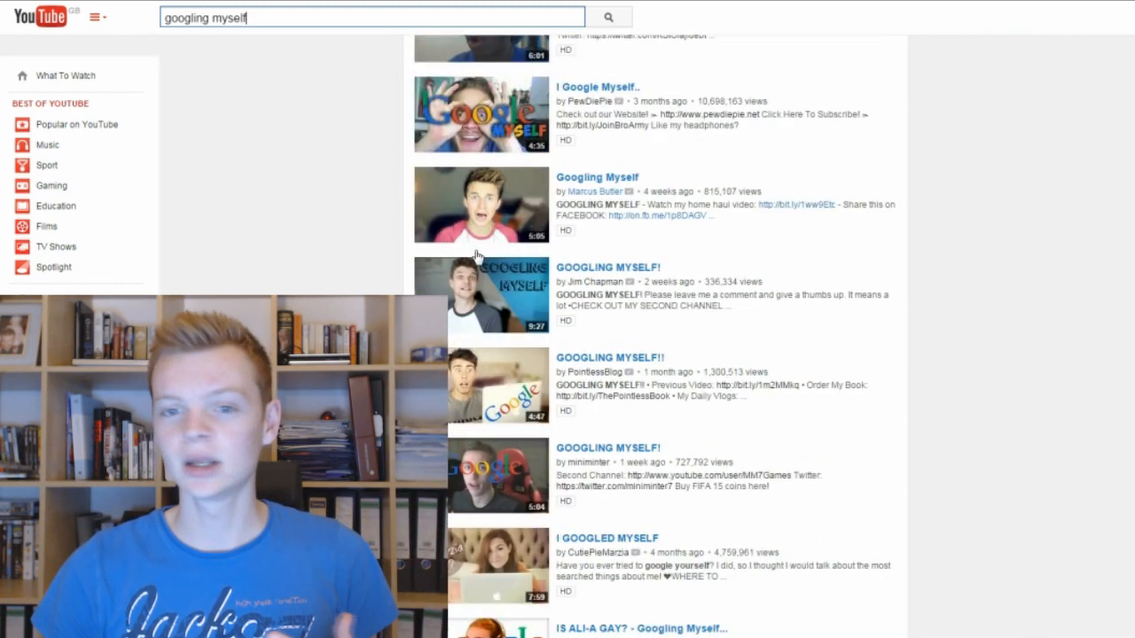
scroll("down", 3)
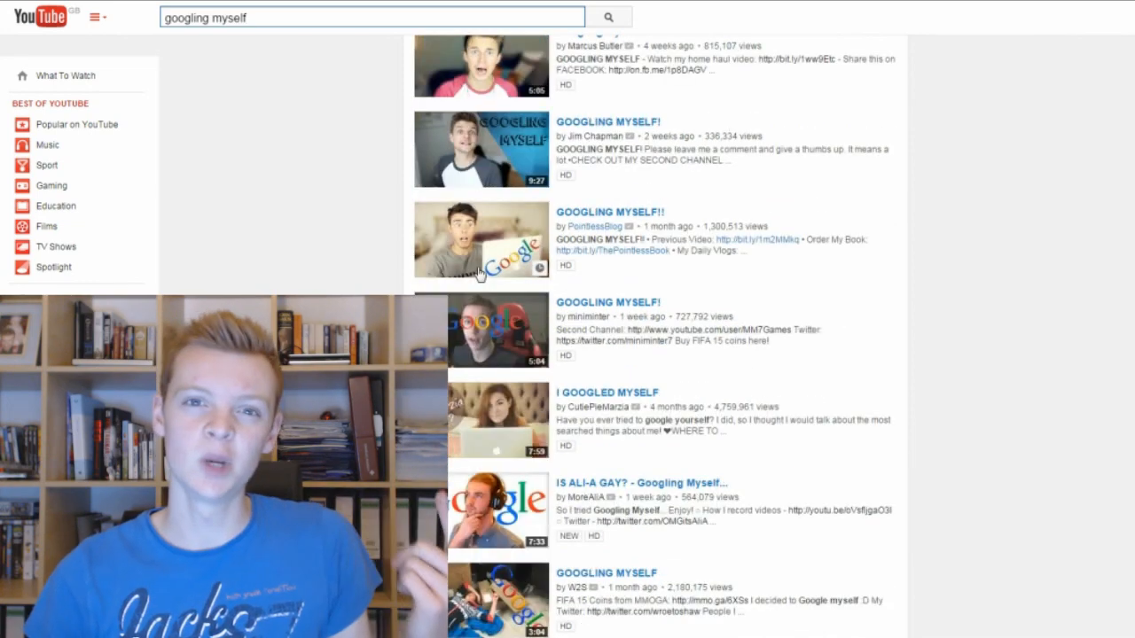
scroll("down", 3)
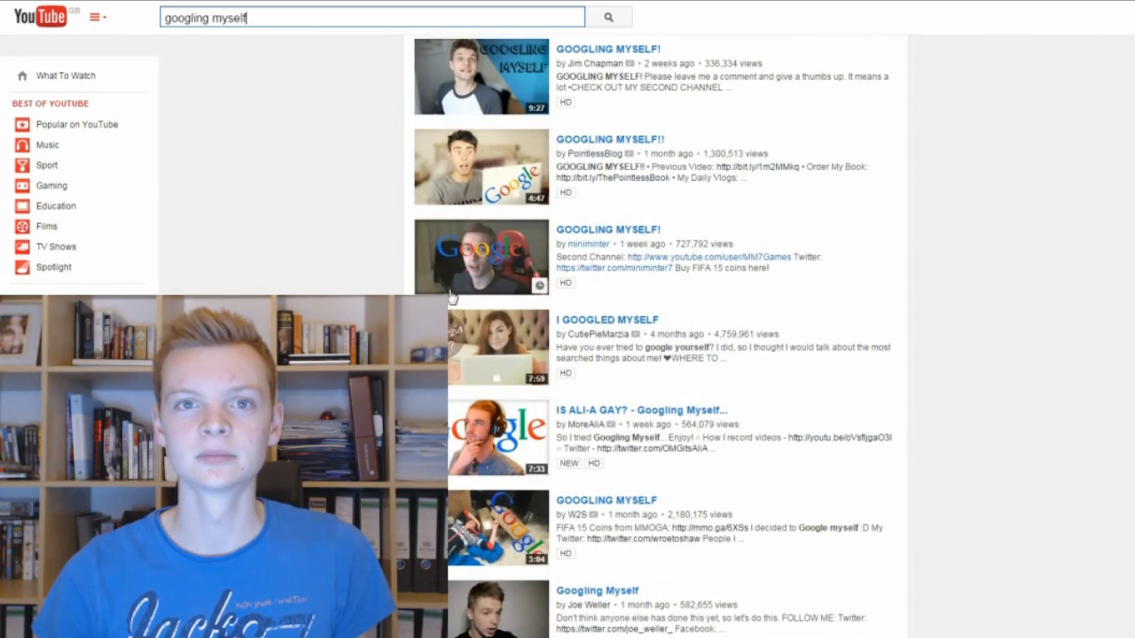
scroll("down", 3)
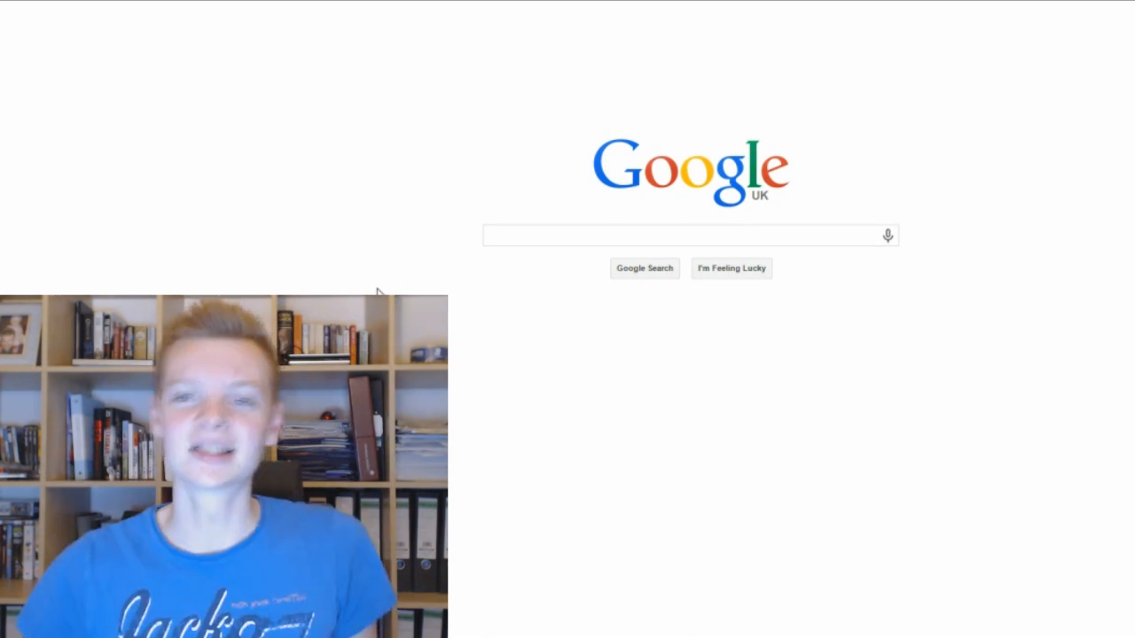
Enter the query 'mrwilliamo' in the Google search box, fixing a typo with Backspace.
left_click(681, 236)
type("mrw")
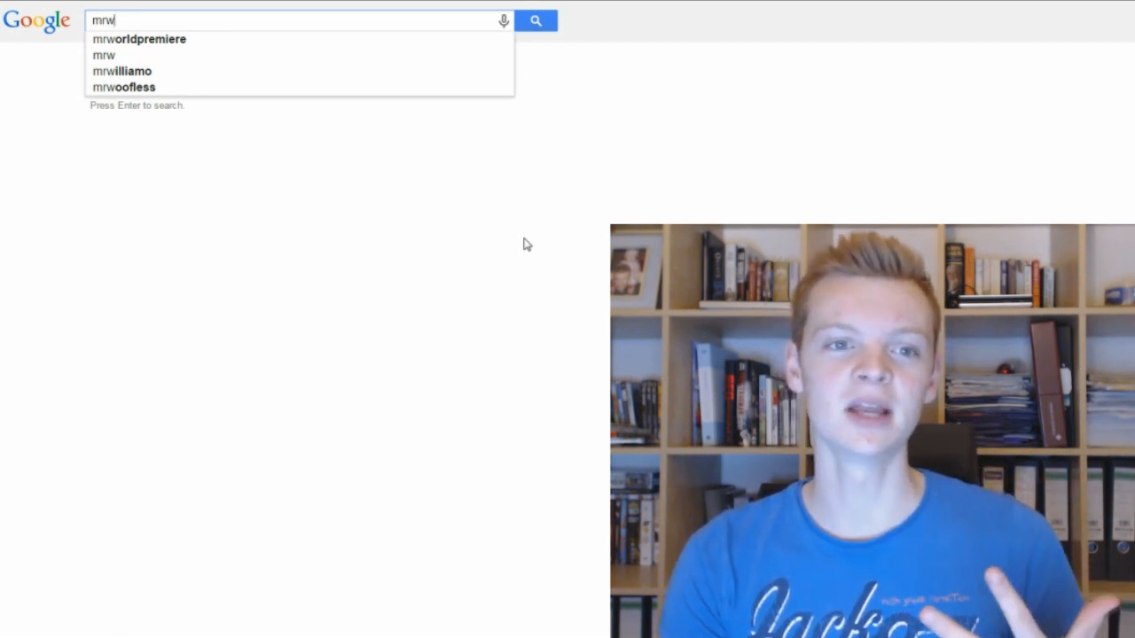
key("Backspace")
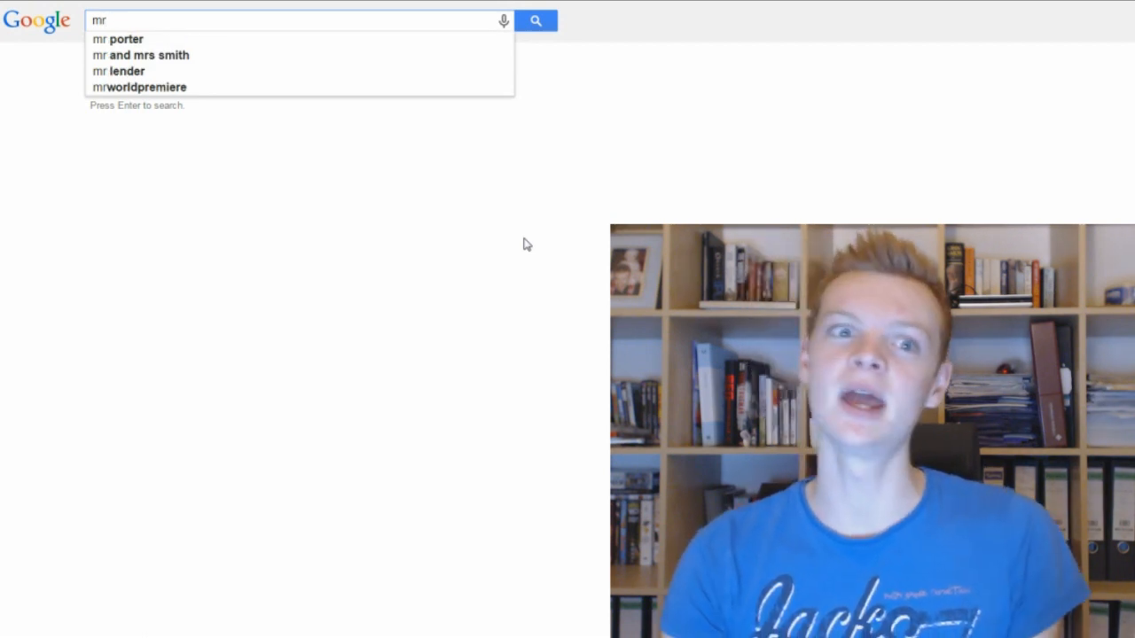
type("williamo")
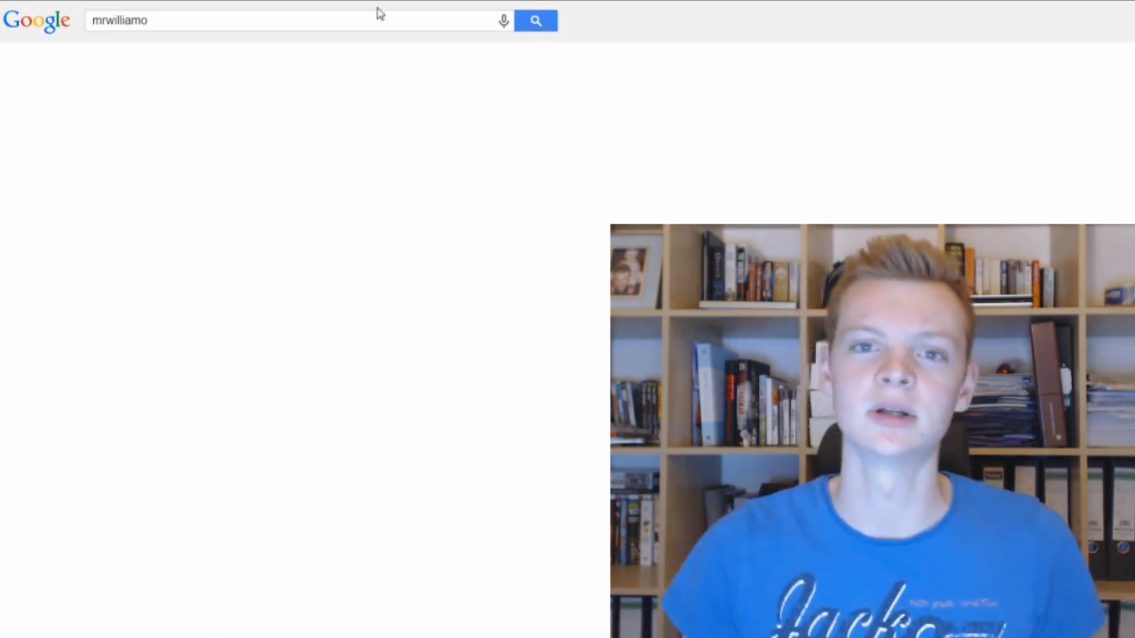
Run the 'mrwilliamo' search and look down the first page of results.
left_click(192, 22)
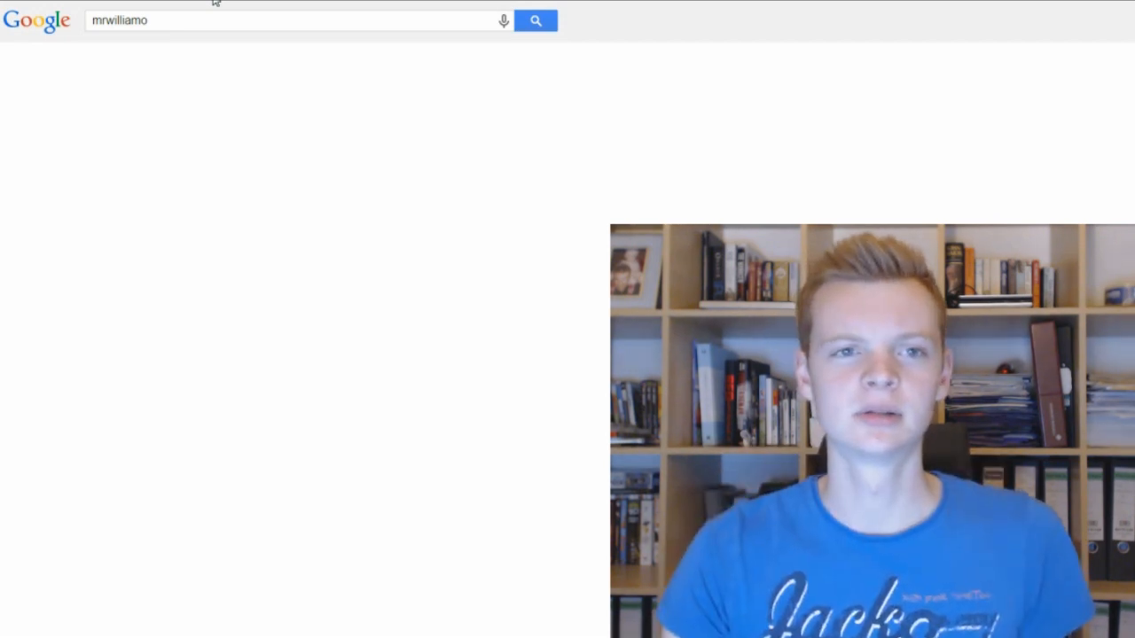
left_click(546, 22)
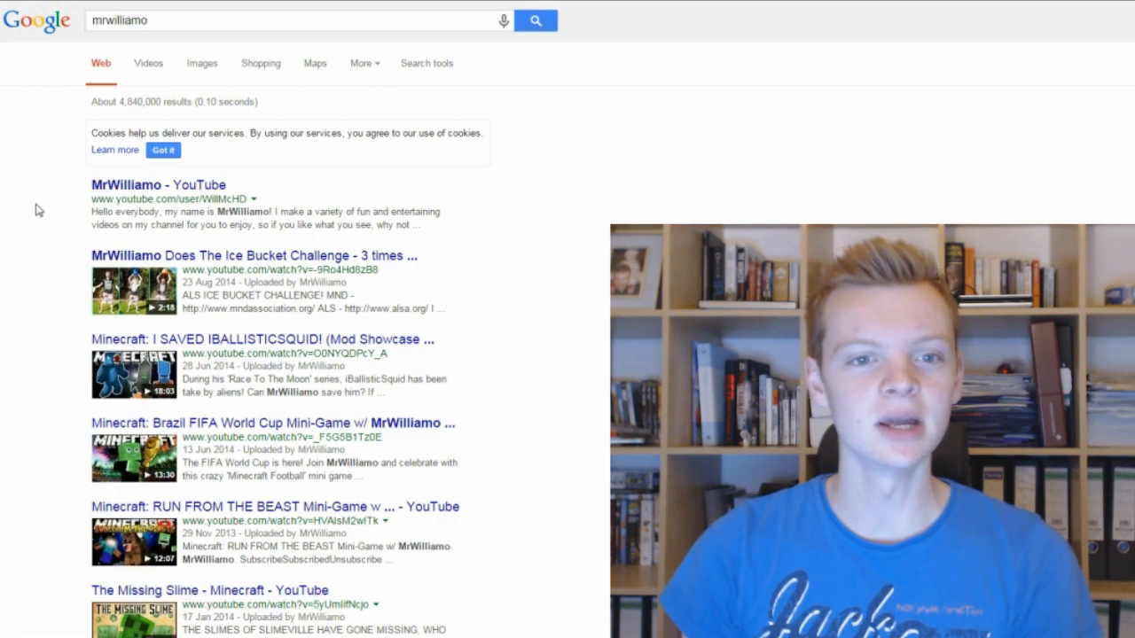
scroll("down", 3)
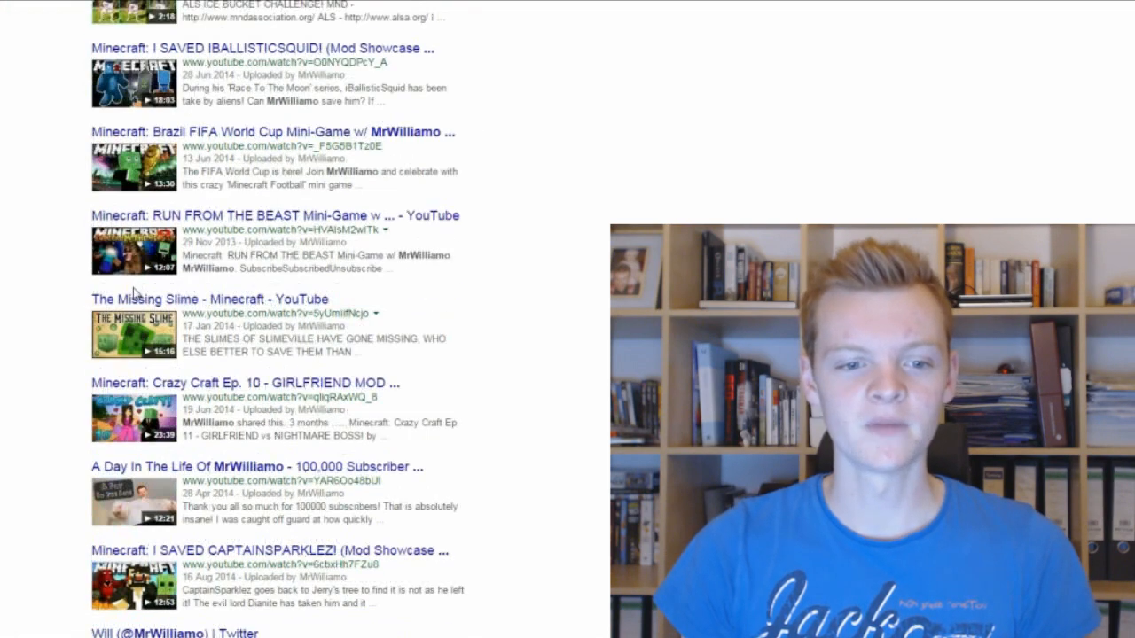
scroll("down", 3)
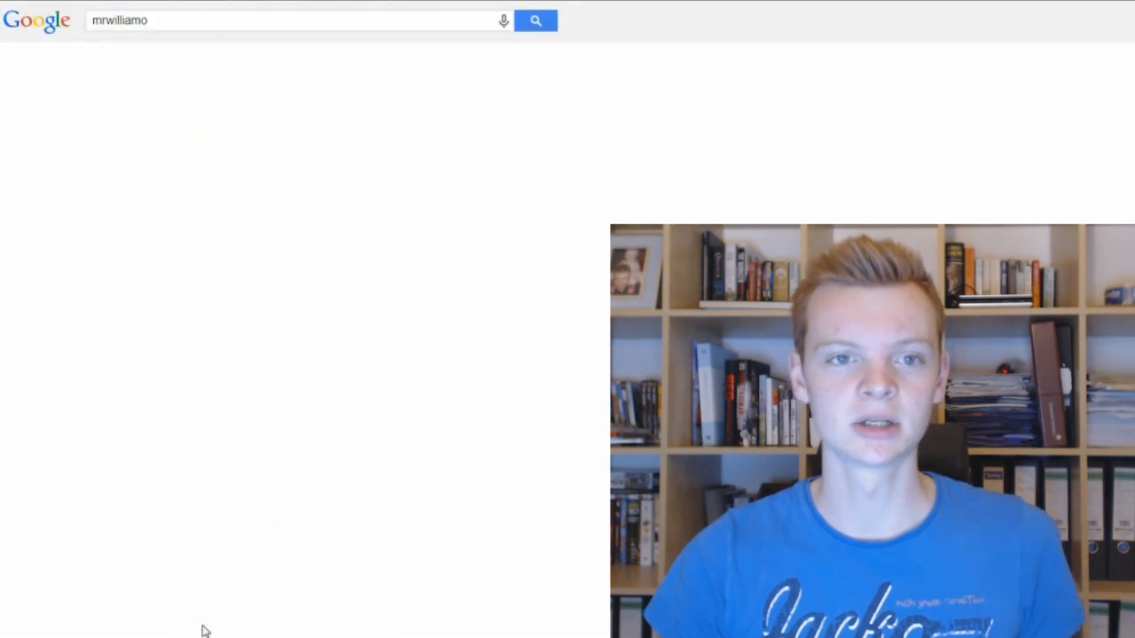
Move on to page 2 of the 'mrwilliamo' results and scan them.
left_click(545, 21)
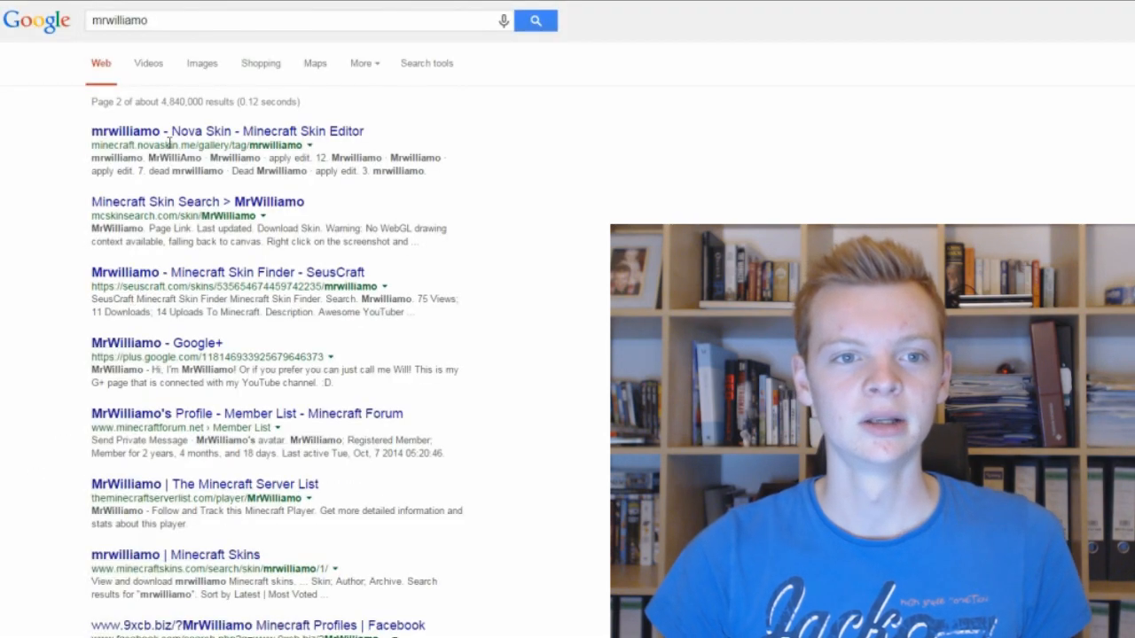
scroll("down", 3)
type(" s")
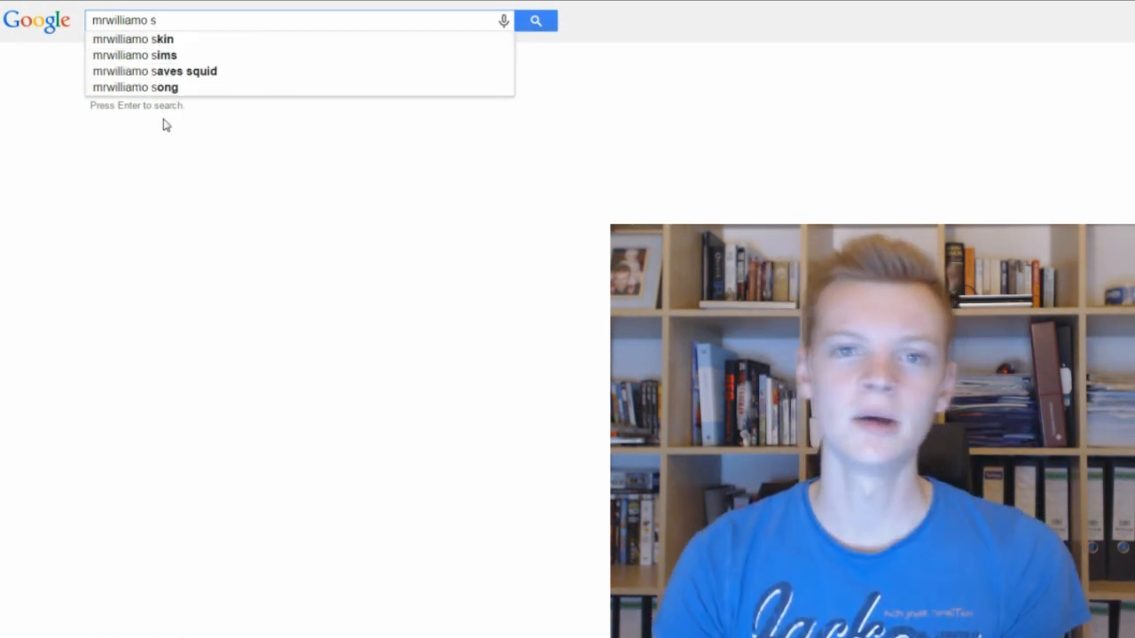
mouse_move(163, 92)
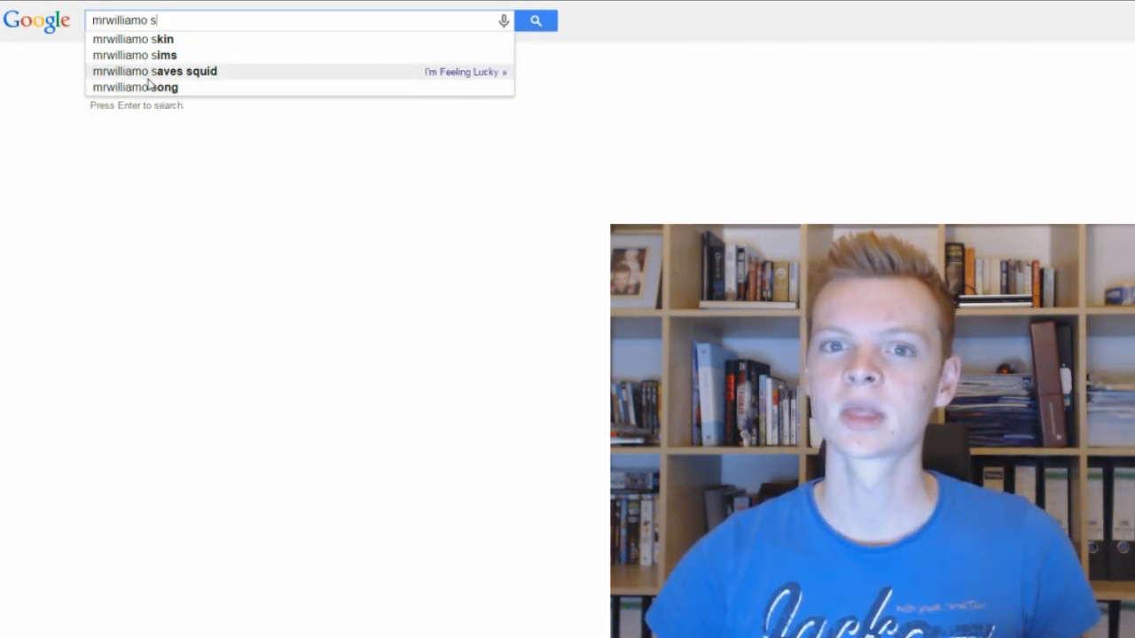
mouse_move(153, 93)
type("w")
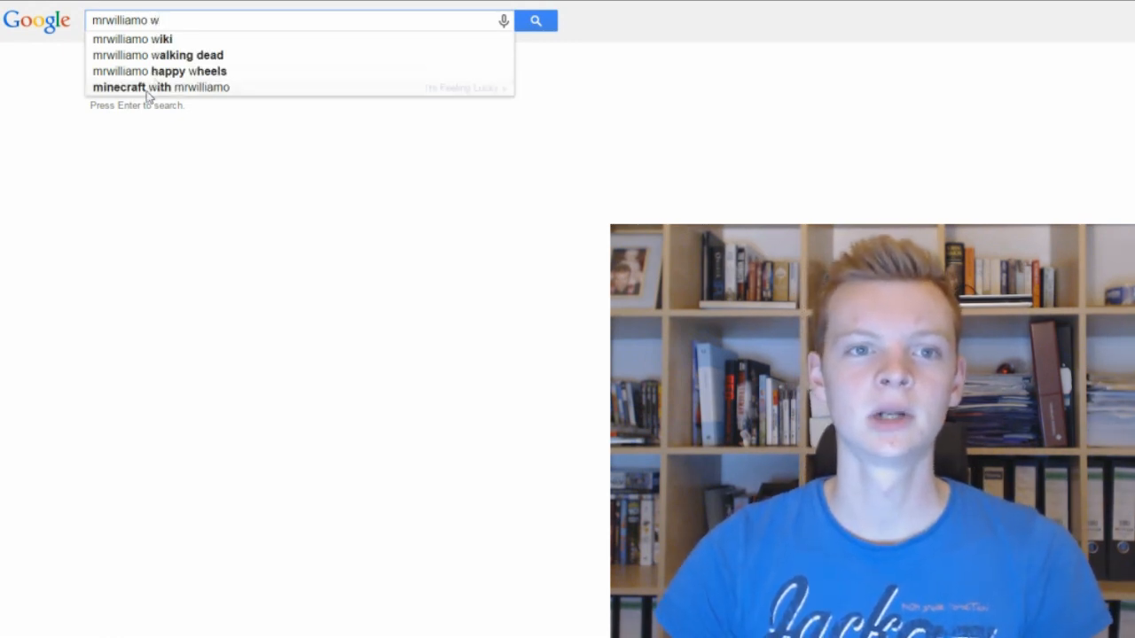
Search for the 'mrwilliamo wiki' autocomplete suggestion, giving about 343,000 results.
left_click(133, 39)
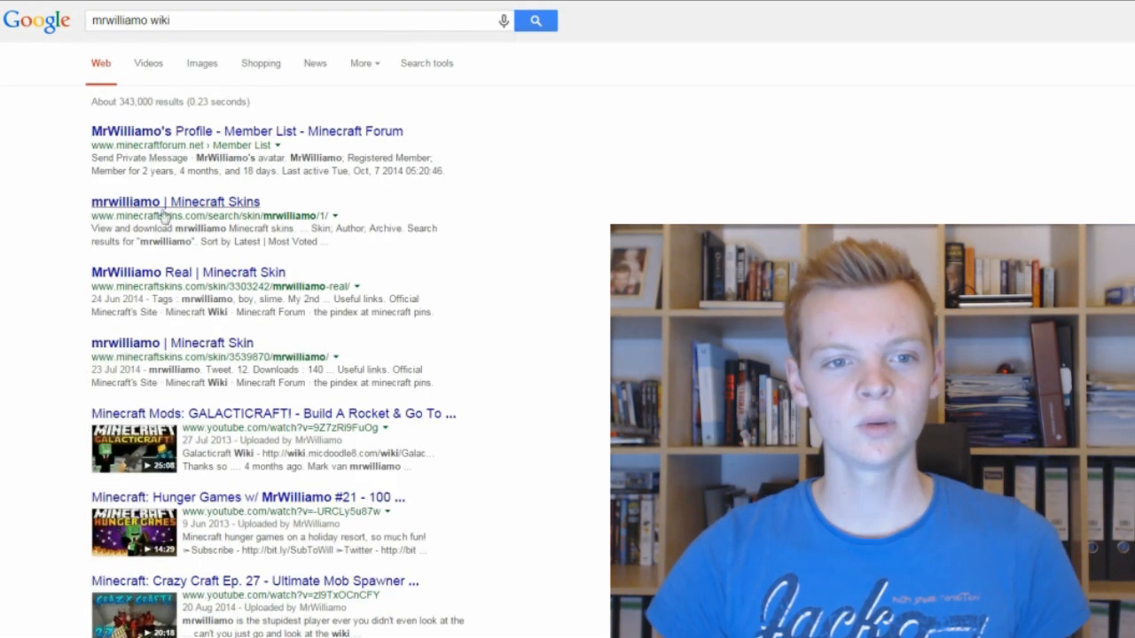
Go to page 2 of the 'mrwilliamo wiki' results from the bottom of the page.
scroll("down", 3)
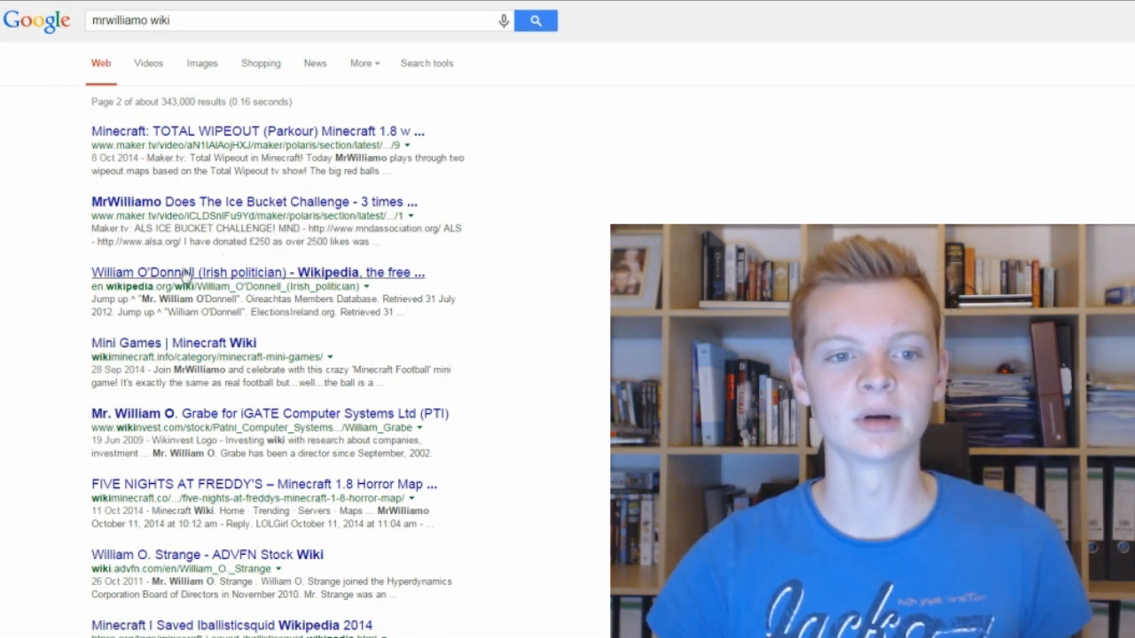
left_click(177, 273)
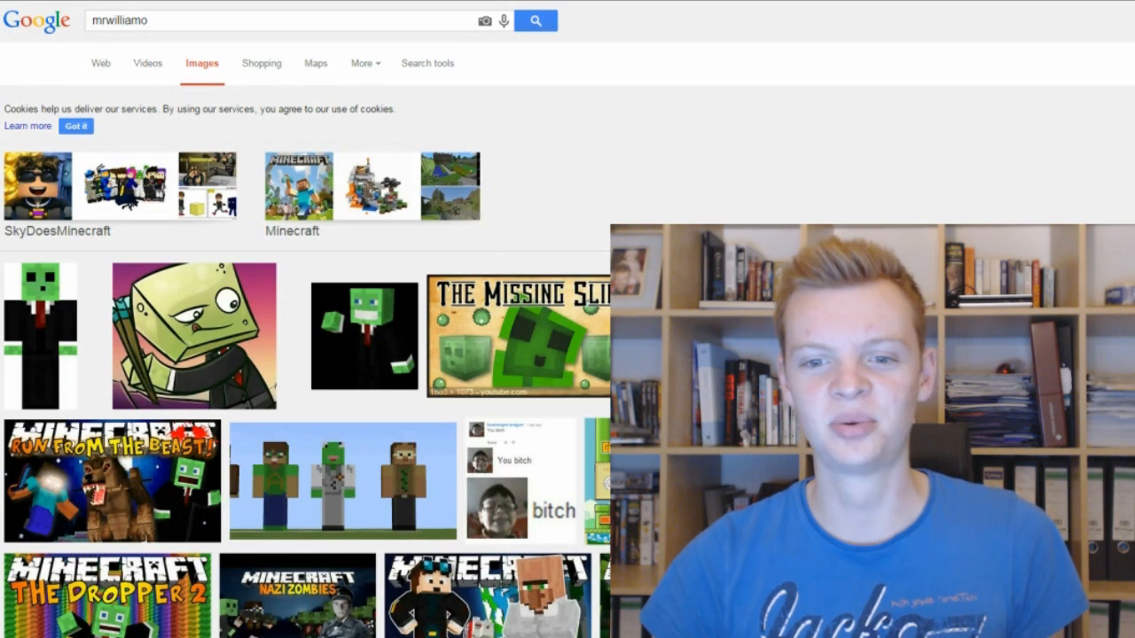
scroll("down", 3)
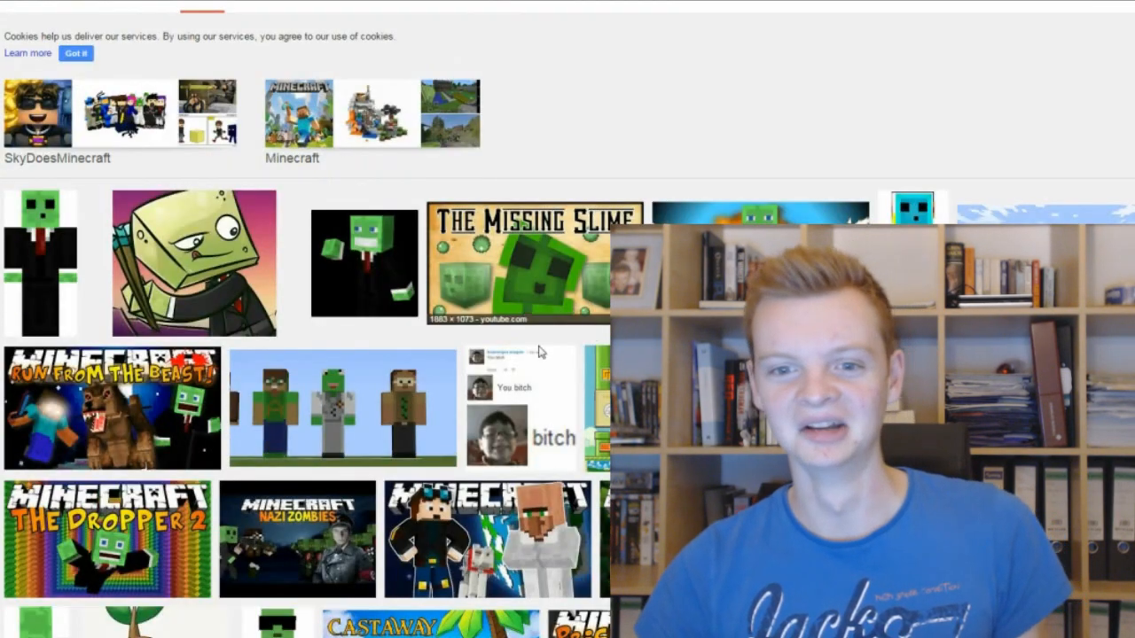
left_click(523, 405)
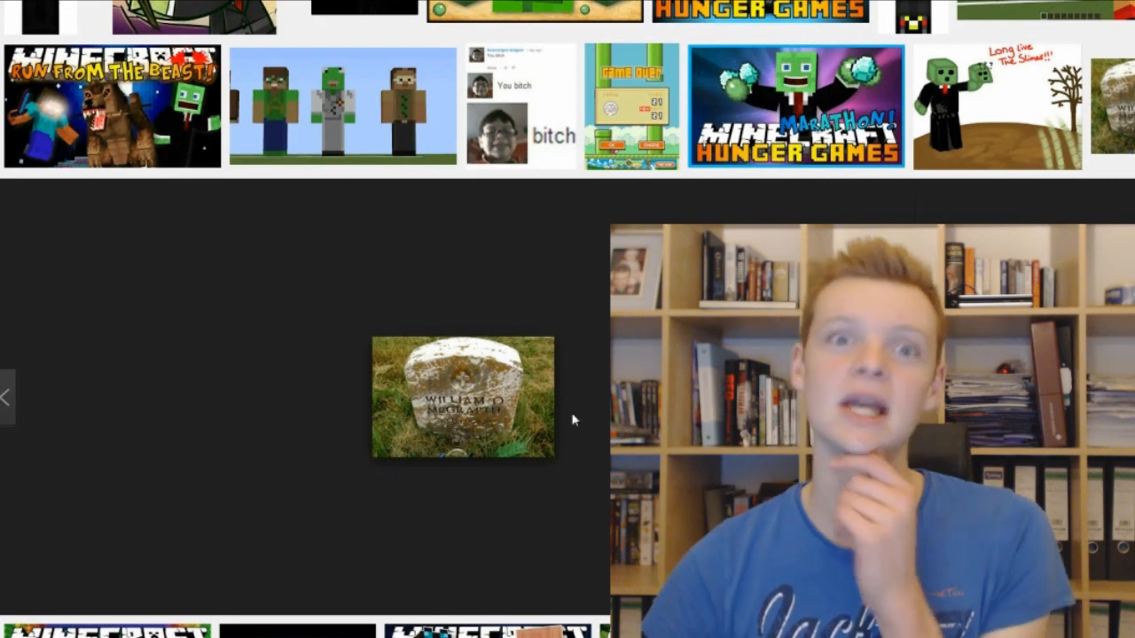
scroll("down", 3)
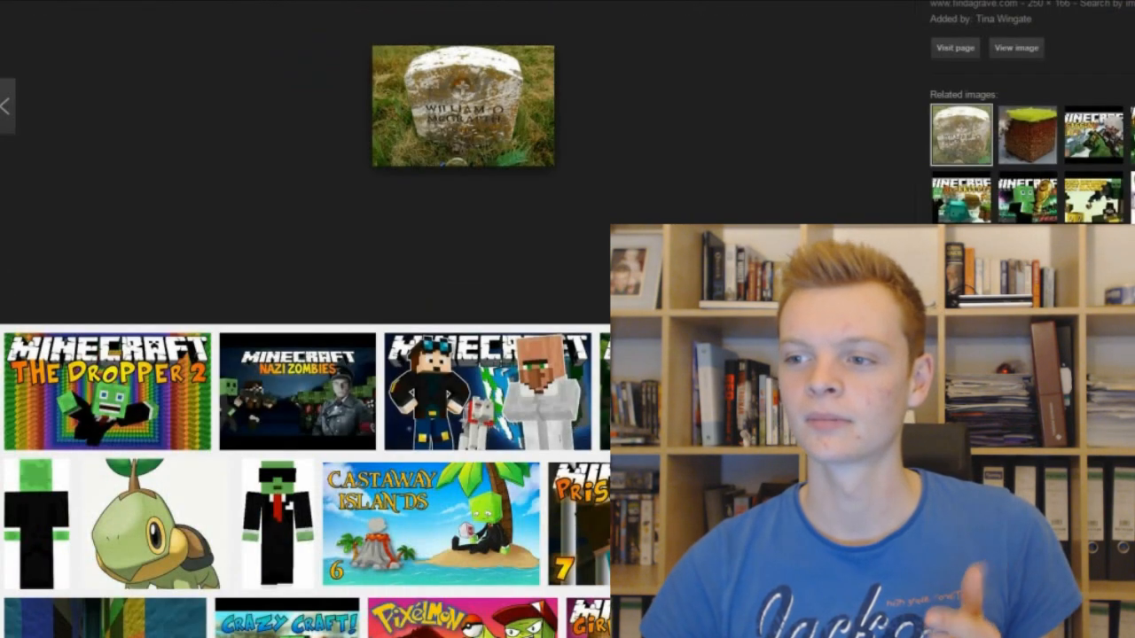
scroll("down", 3)
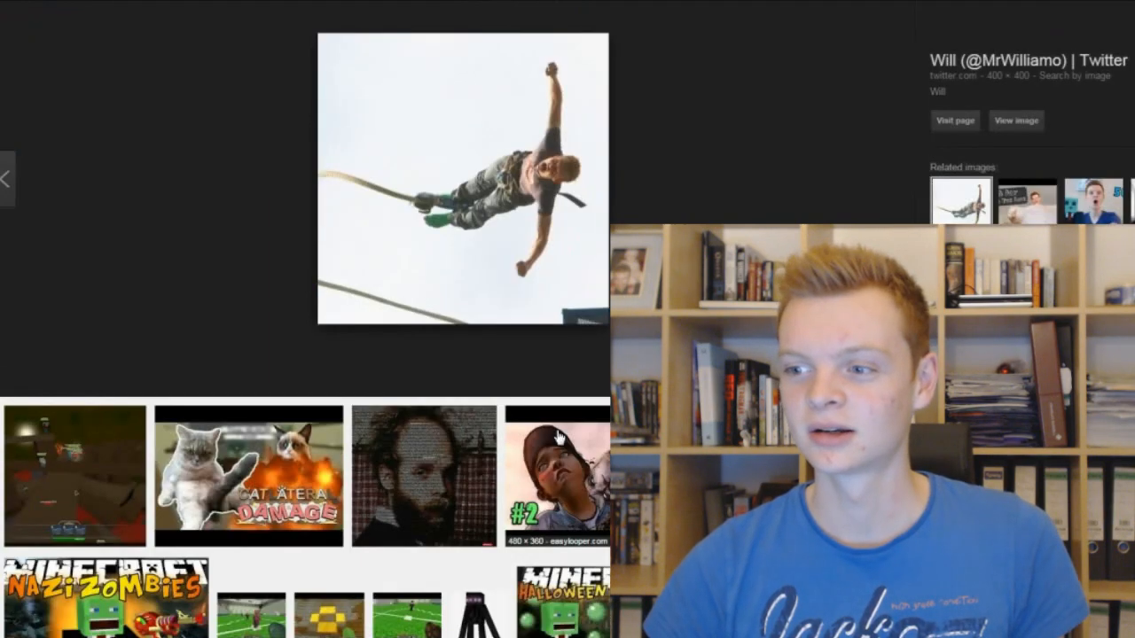
type("mrwilliamo")
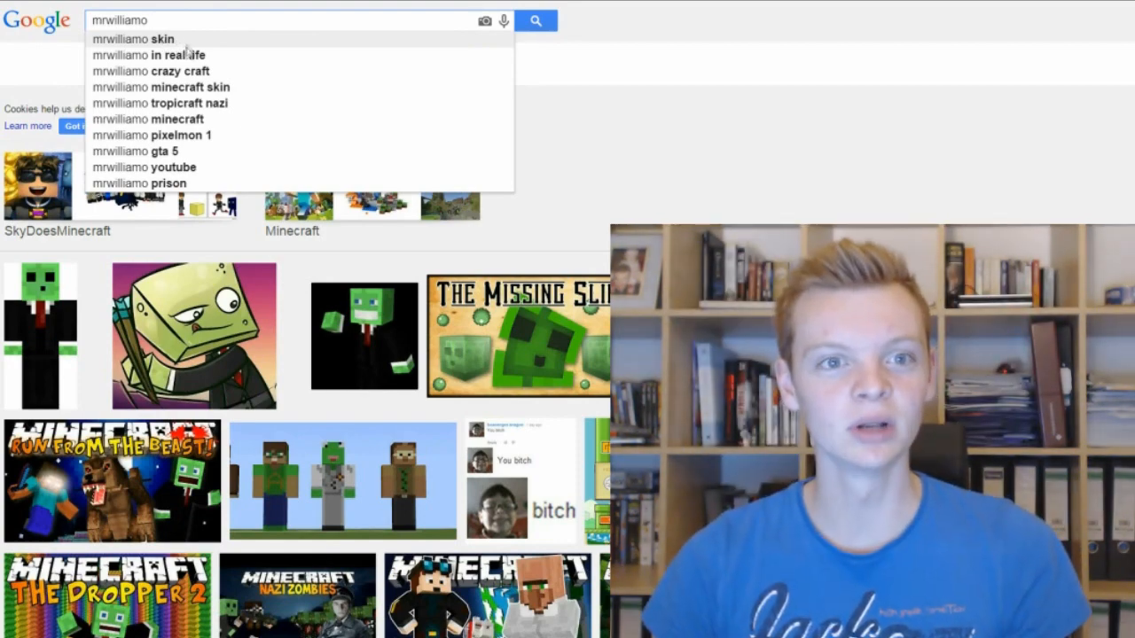
Show image results for 'mrwilliamo in real life' and preview the old sailor portrait.
left_click(160, 53)
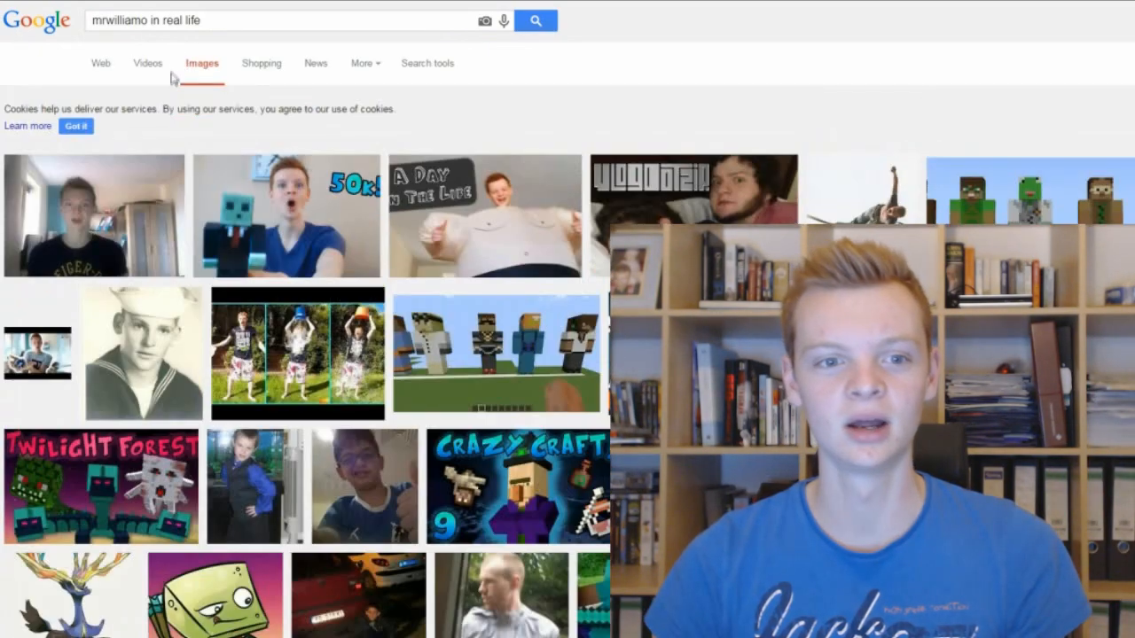
left_click(142, 348)
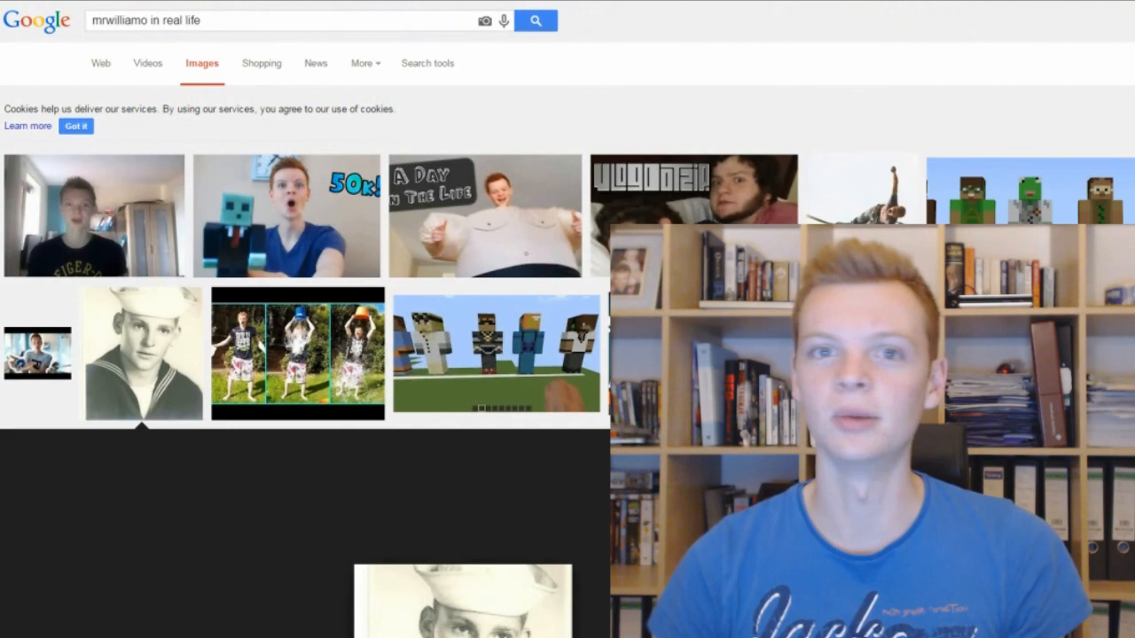
left_click(142, 354)
type("how does will work")
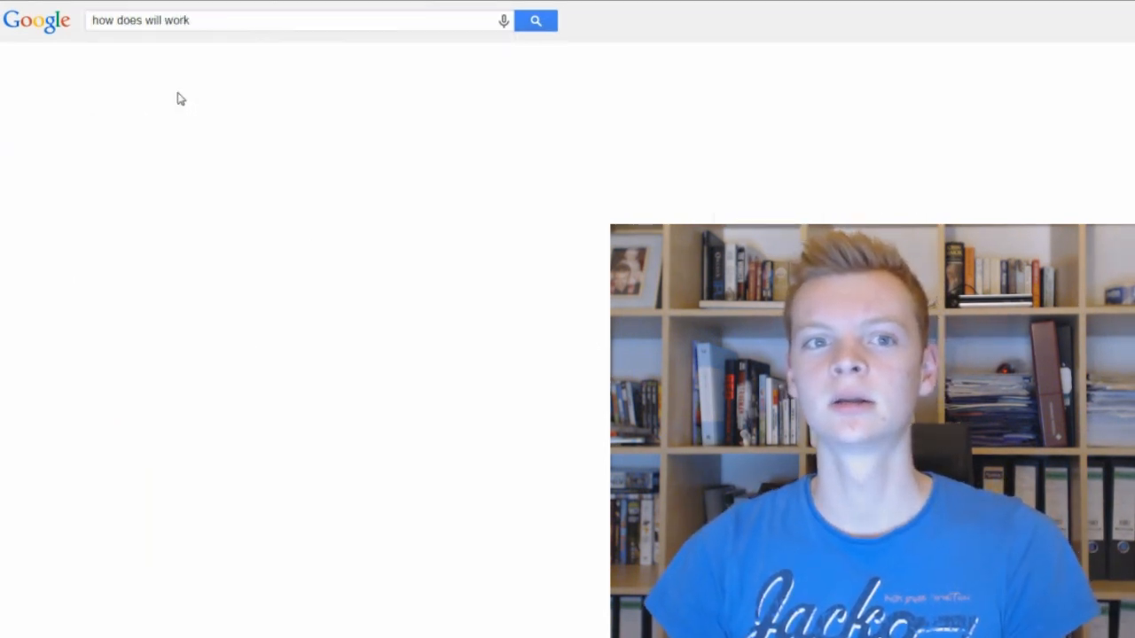
Replace the old query with 'williamo' to start a fresh search for the creator's name.
left_click(546, 21)
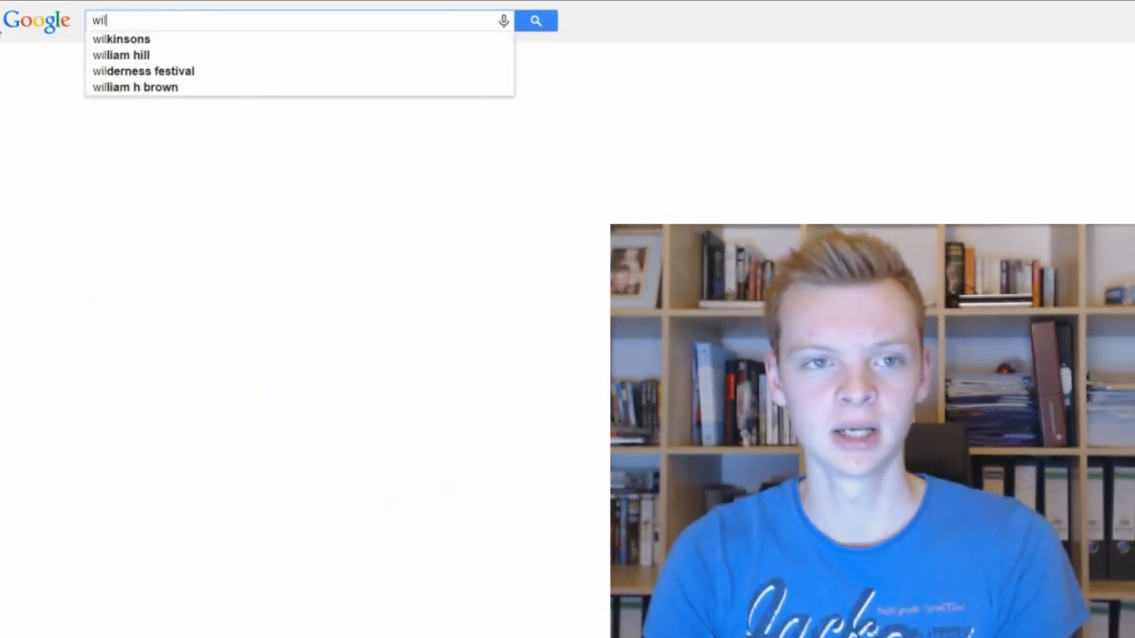
type("williamo fan fiction")
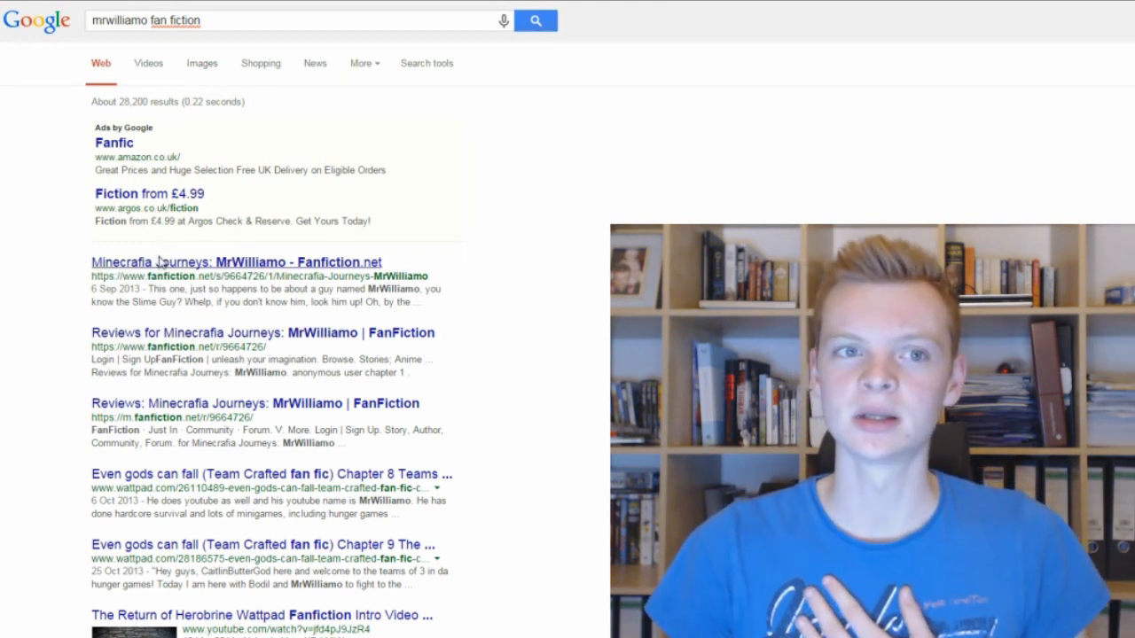
Look over the 'mrwilliamo fan fiction' results led by FanFiction.net stories.
left_click(228, 263)
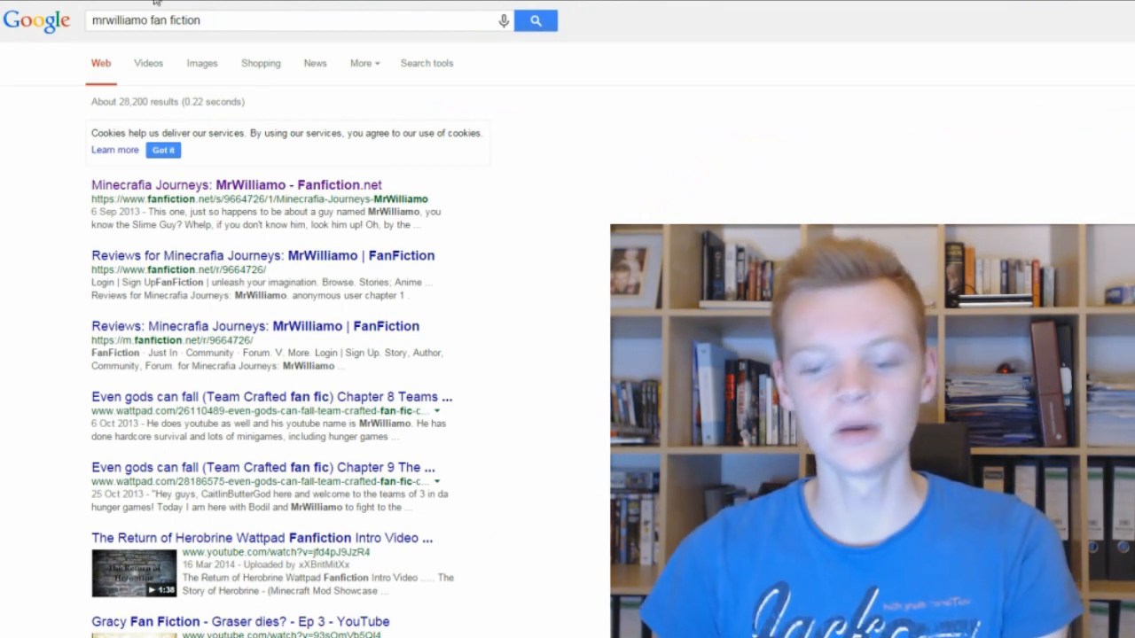
Rerun a plain 'mrwilliamo' web search and switch it over to Google Maps.
double_click(185, 21)
type("m")
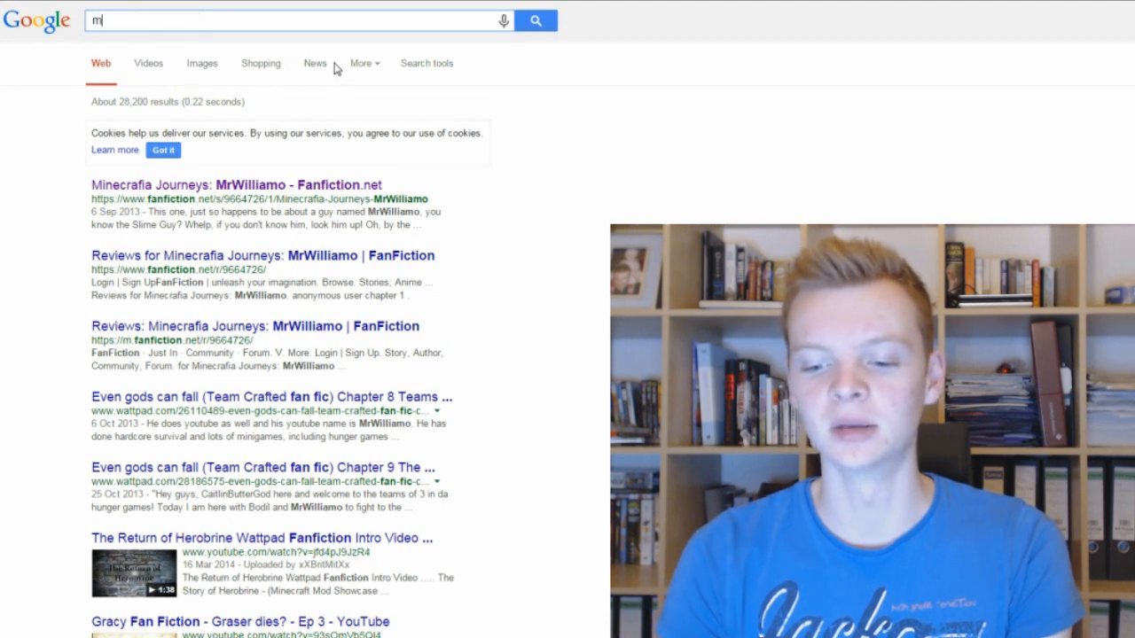
type("rwilliamo")
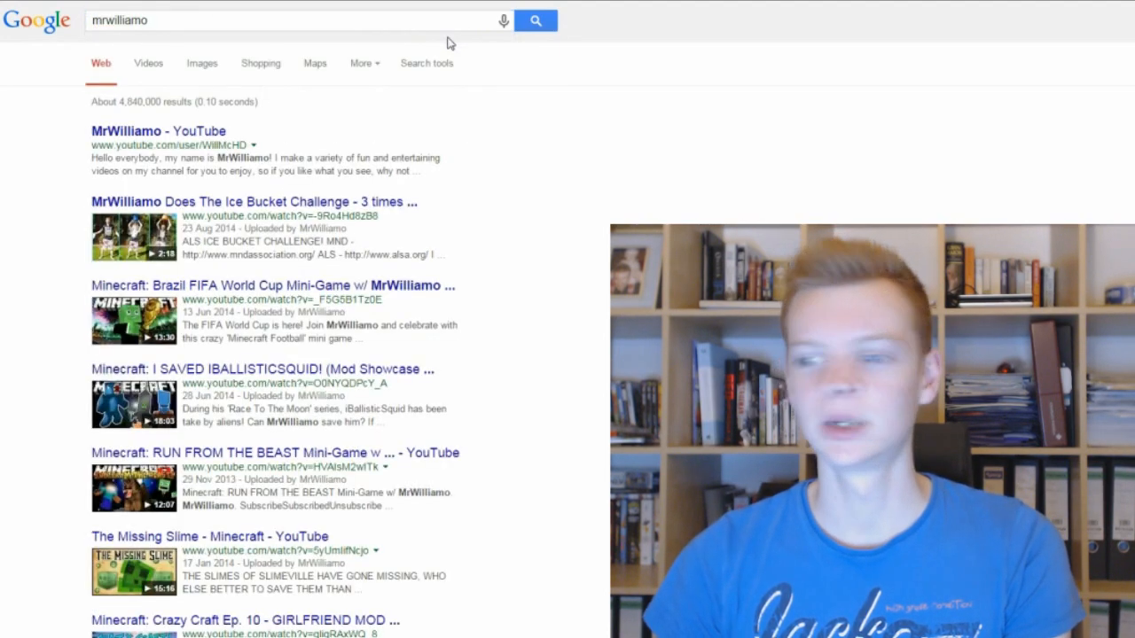
left_click(126, 131)
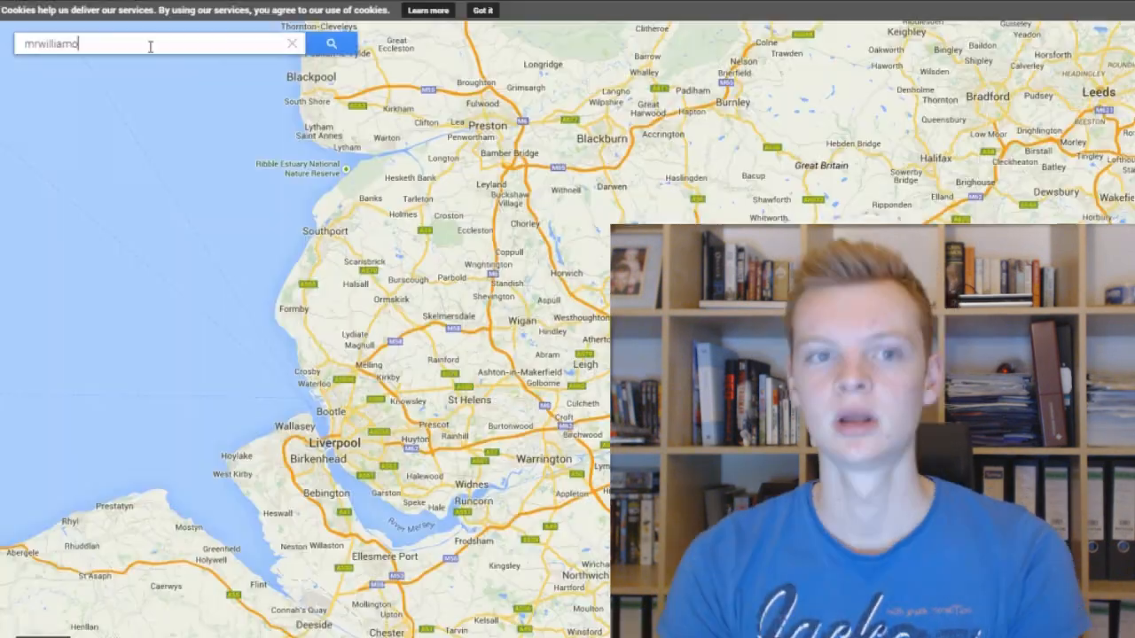
Search the map for 'mrwilliamo', then enter the query 'mrwilliamo in real life'.
left_click(341, 46)
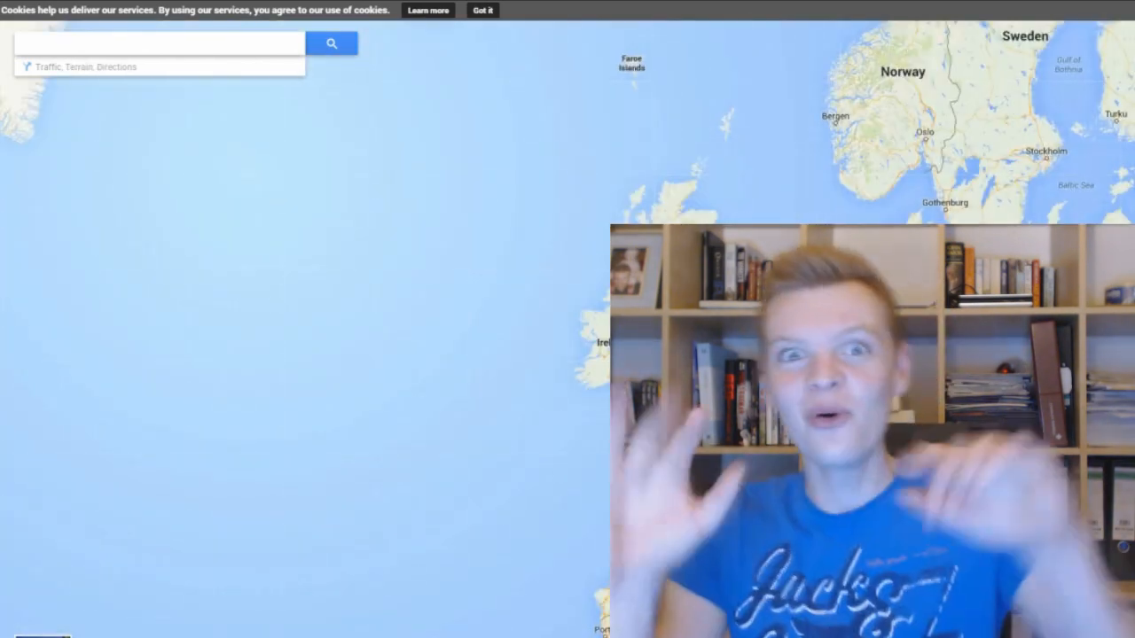
type("mrwilliamo in real life")
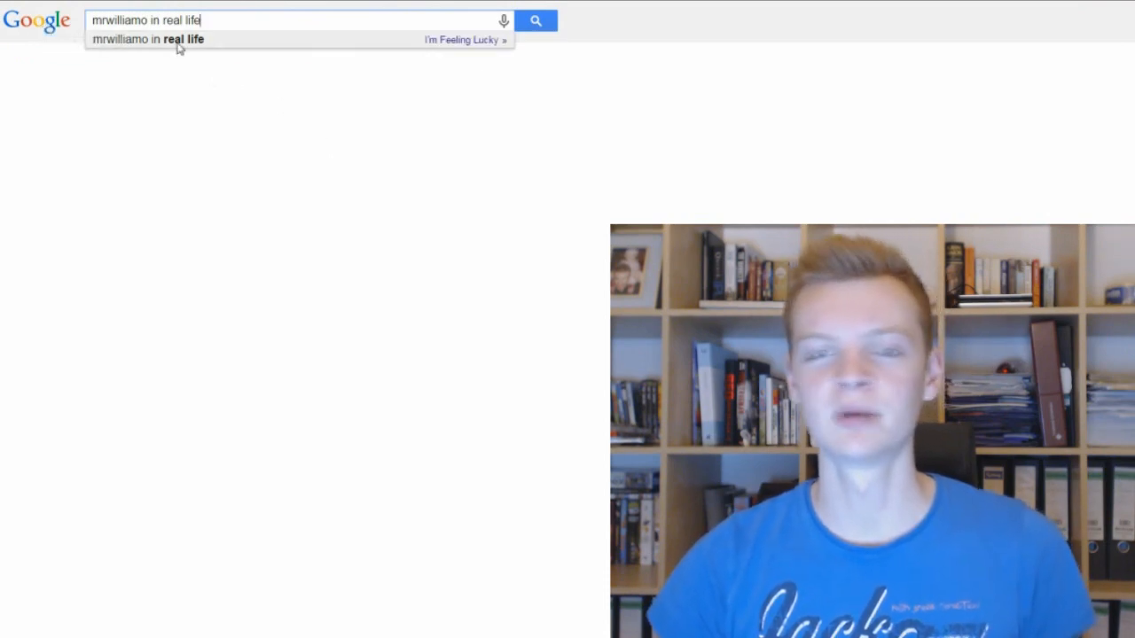
Run the web search for 'mrwilliamo in real life' and scroll to the Twitter and Maker.tv entries.
left_click(546, 21)
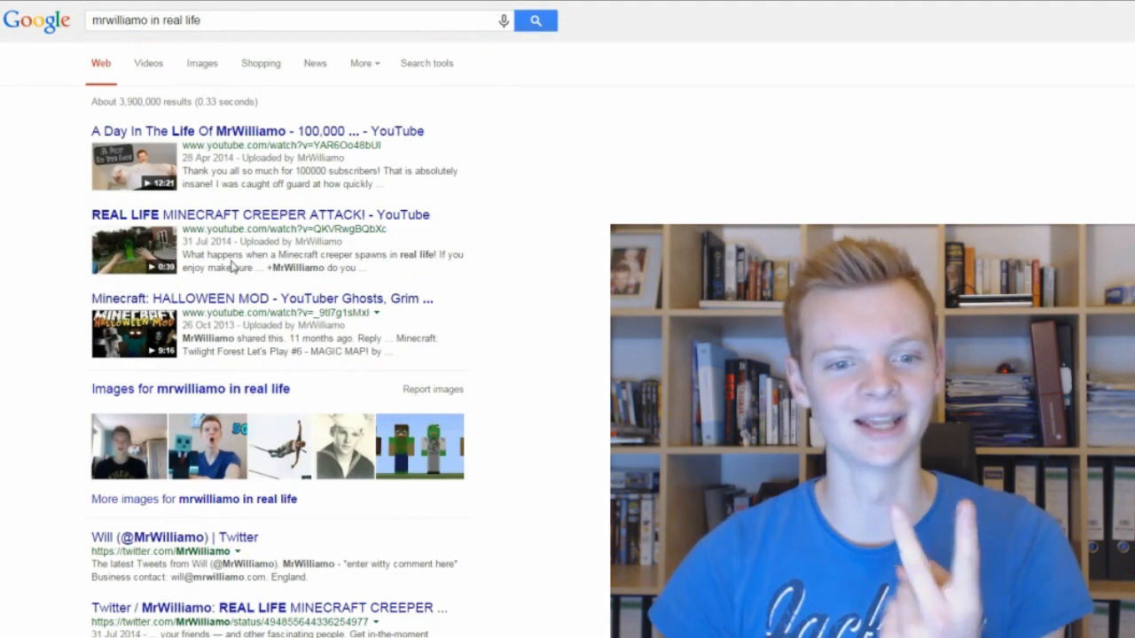
scroll("down", 3)
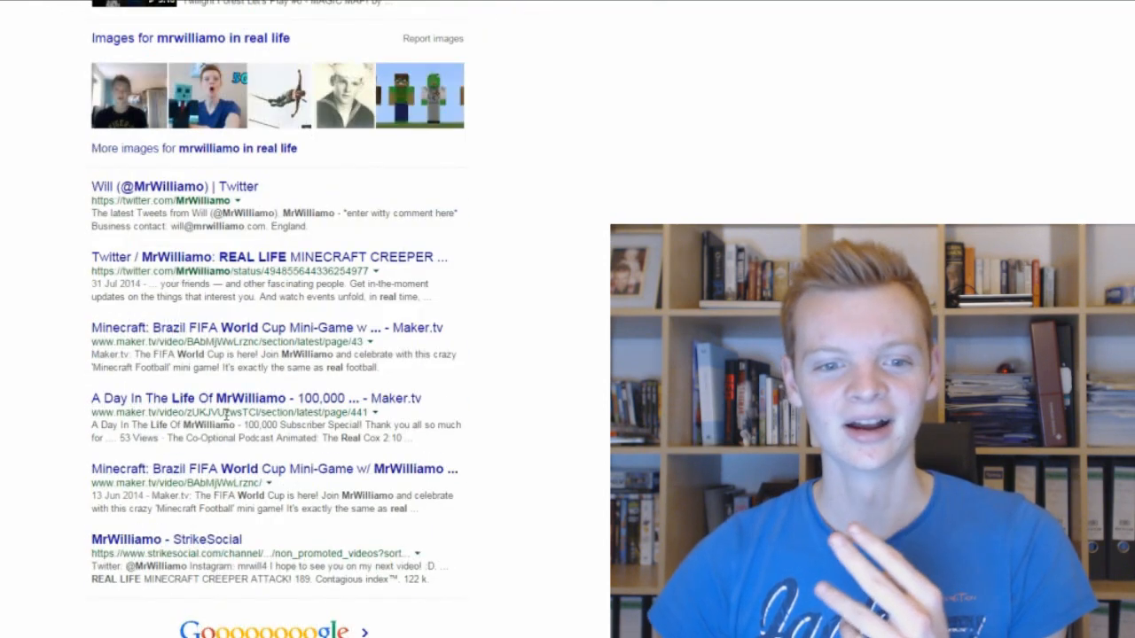